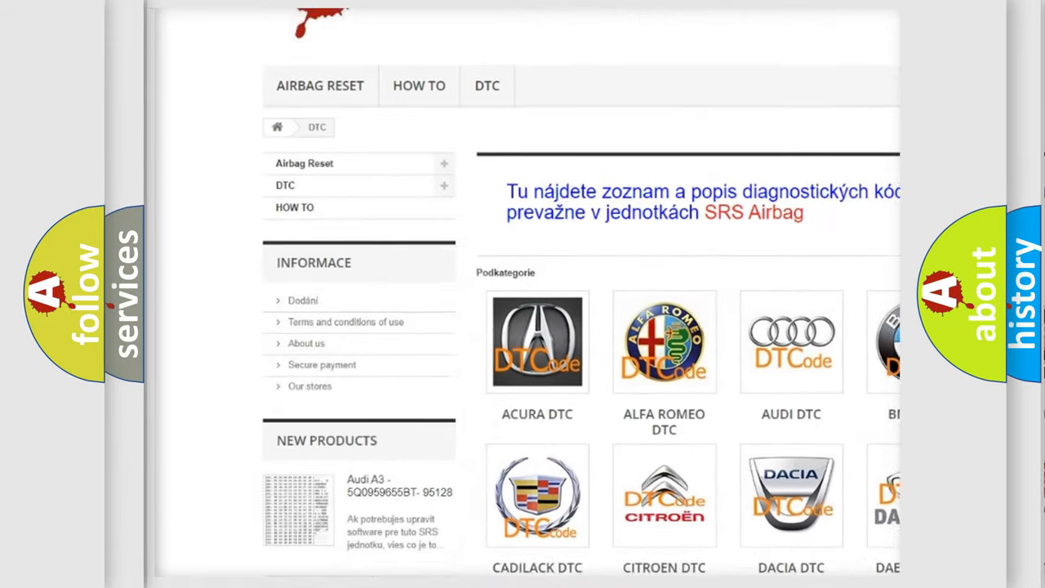
Show the Audi DTC card with the complete code P0098 by entering the final 8.
{"action": "scroll", "scroll_direction": "down", "scroll_amount": 3}
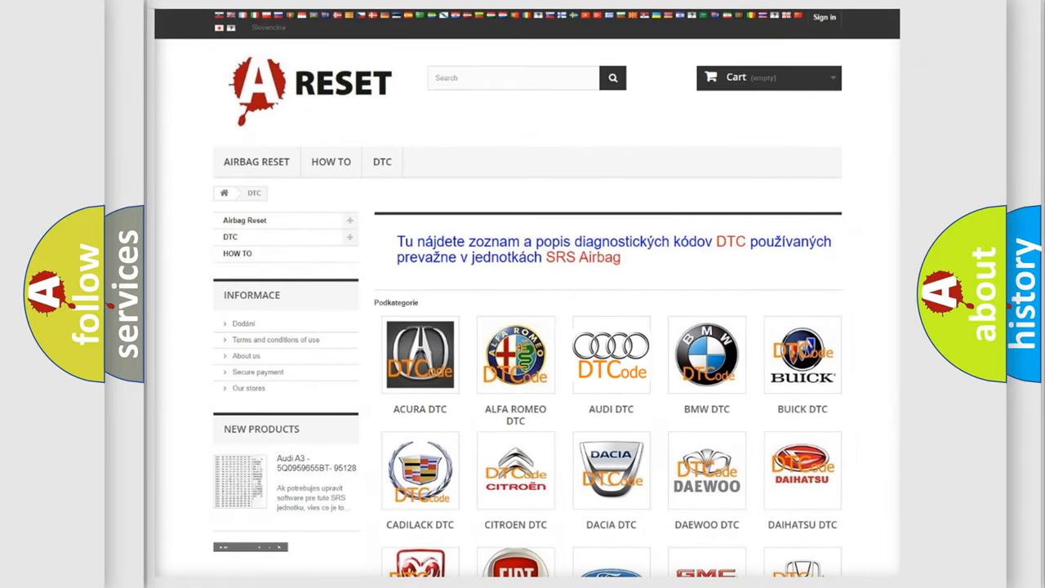
{"action": "left_click", "coordinate": [611, 354]}
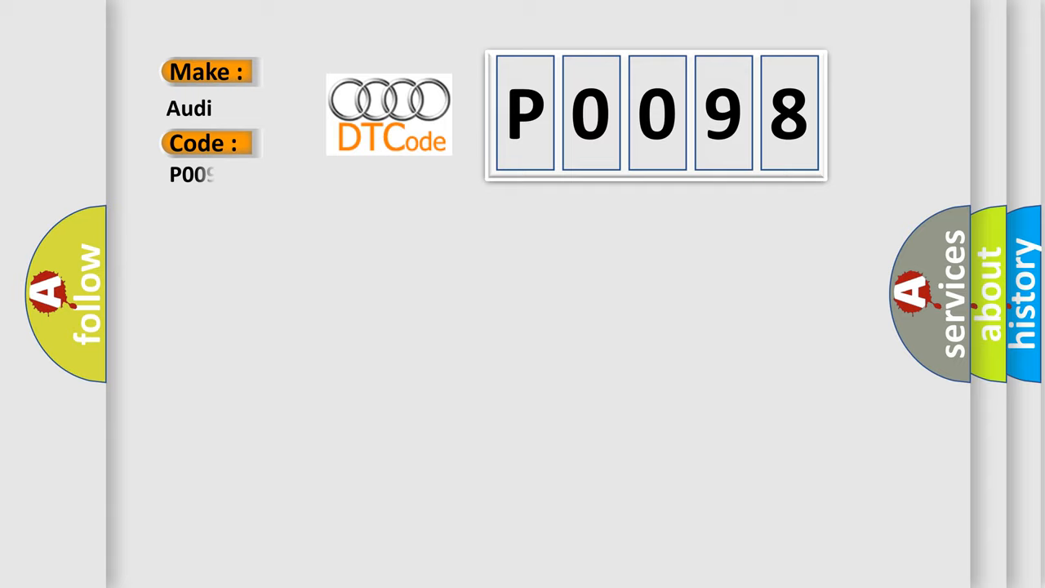
{"action": "type", "text": "8"}
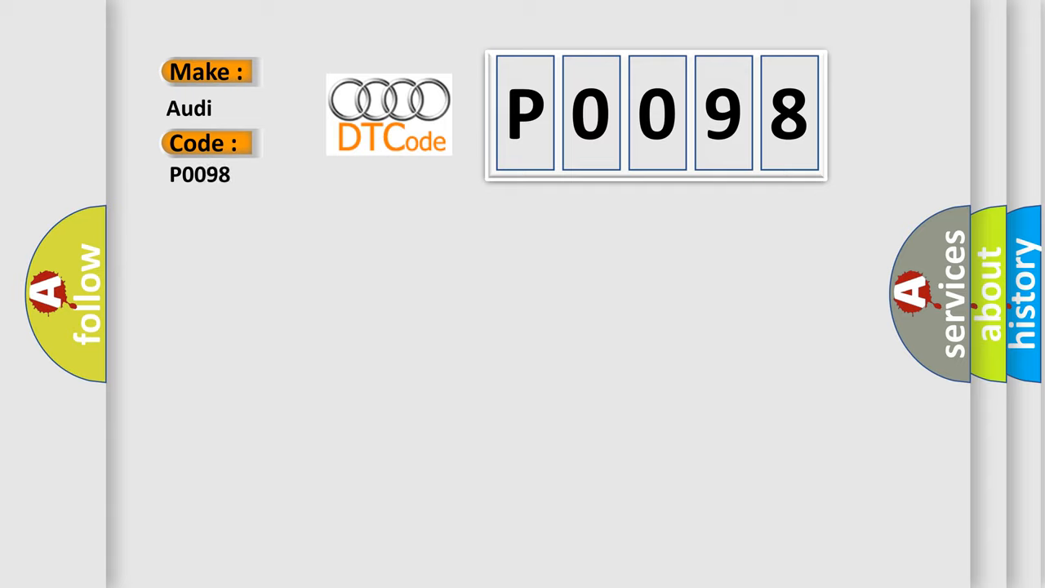